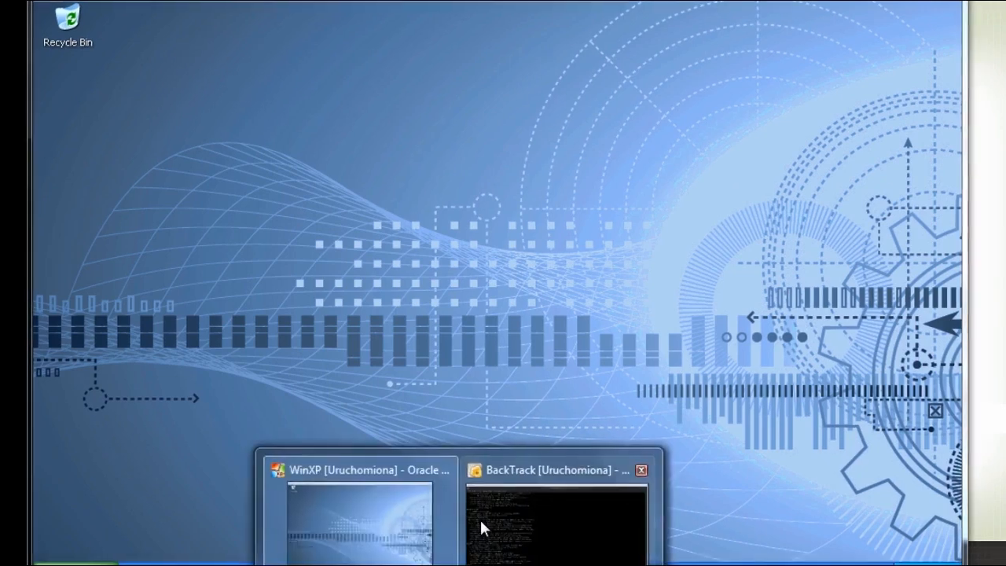
Step: Bring the BackTrack virtual machine with its root shell to the front
{"action": "left_click", "coordinate": [556, 523]}
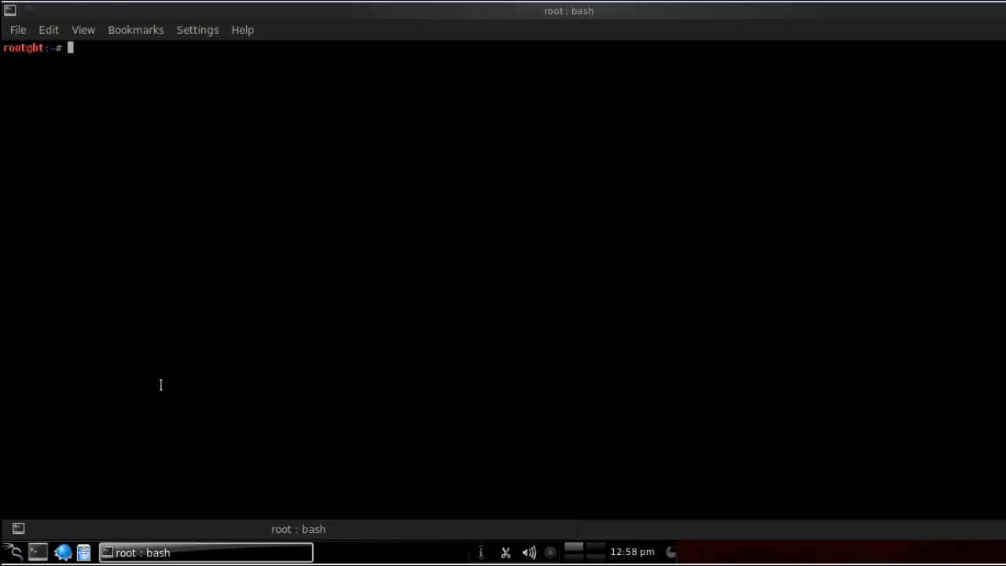
Step: Launch msfconsole from the root prompt and reach the msf prompt
{"action": "type", "text": "msf"}
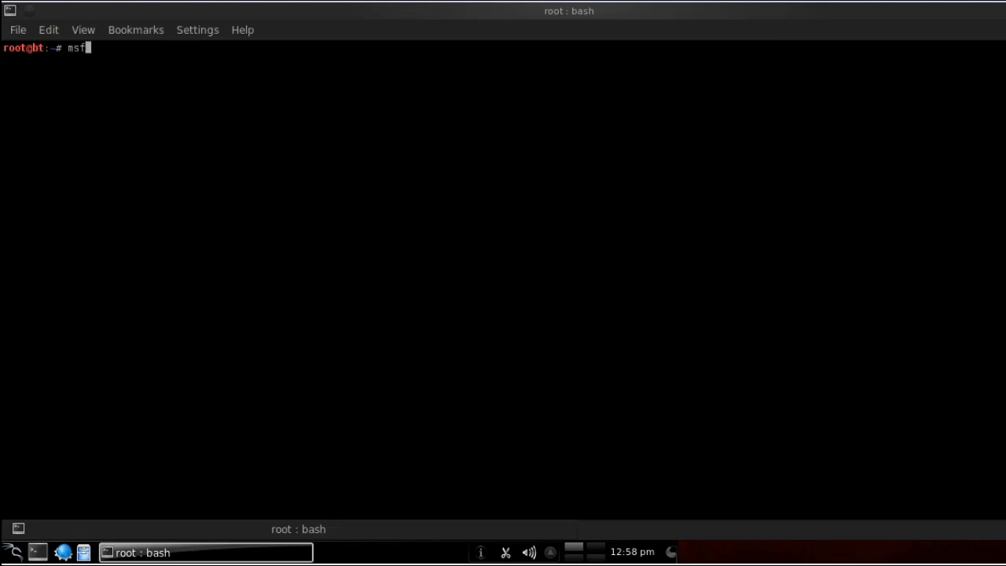
{"action": "type", "text": "console"}
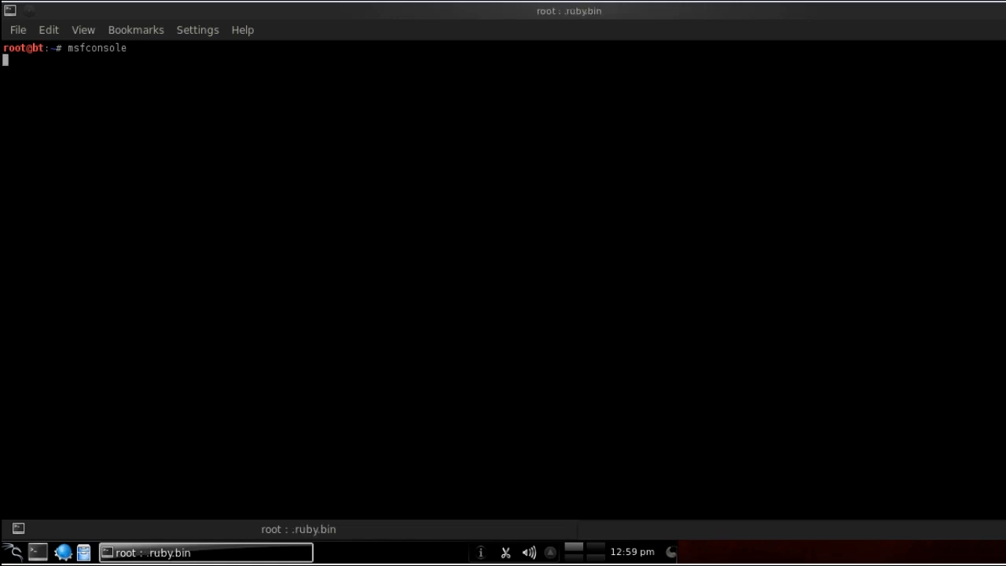
{"action": "key", "text": "Return"}
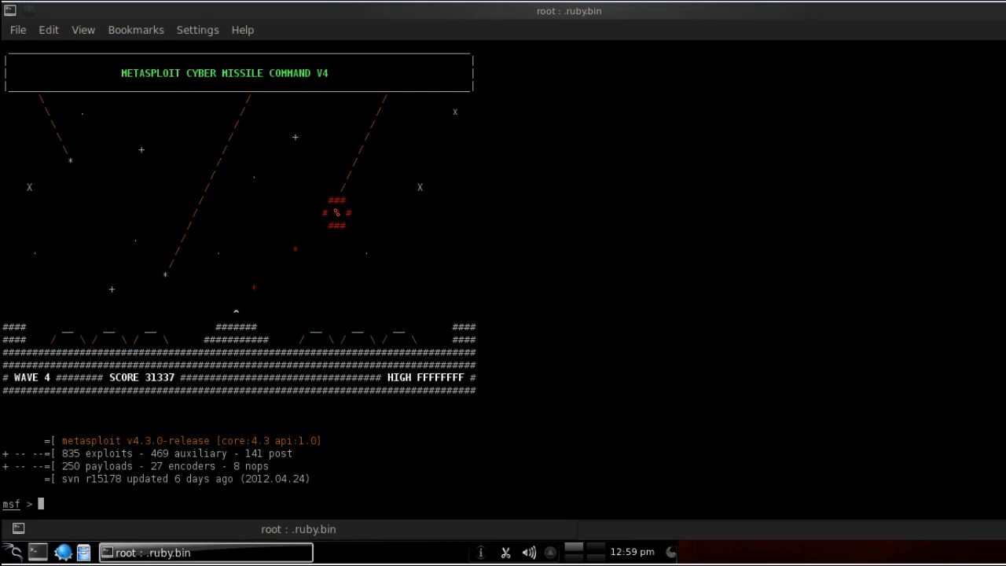
Step: Run db_status to confirm PostgreSQL is connected, then start a db_nmap command
{"action": "type", "text": "db"}
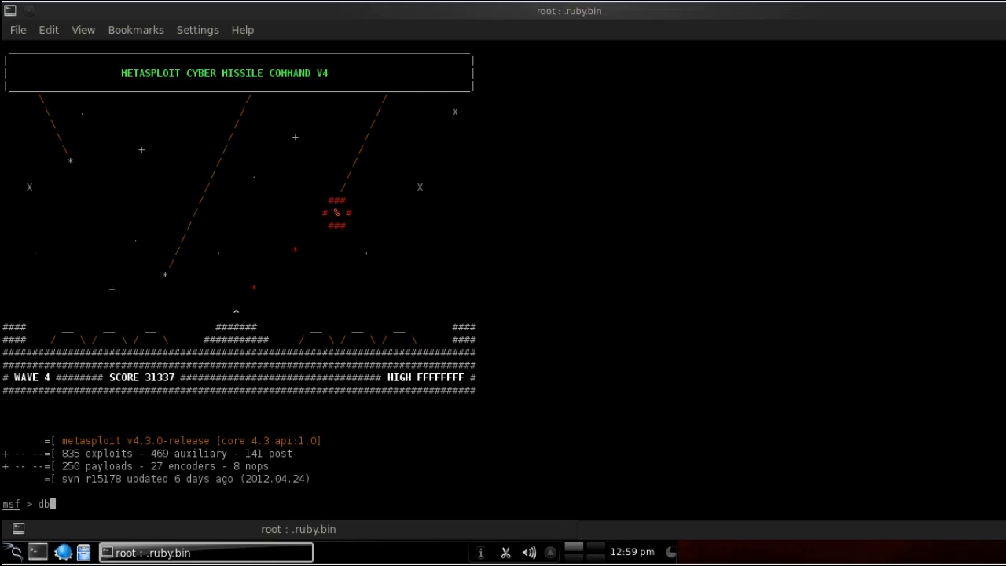
{"action": "type", "text": "_status"}
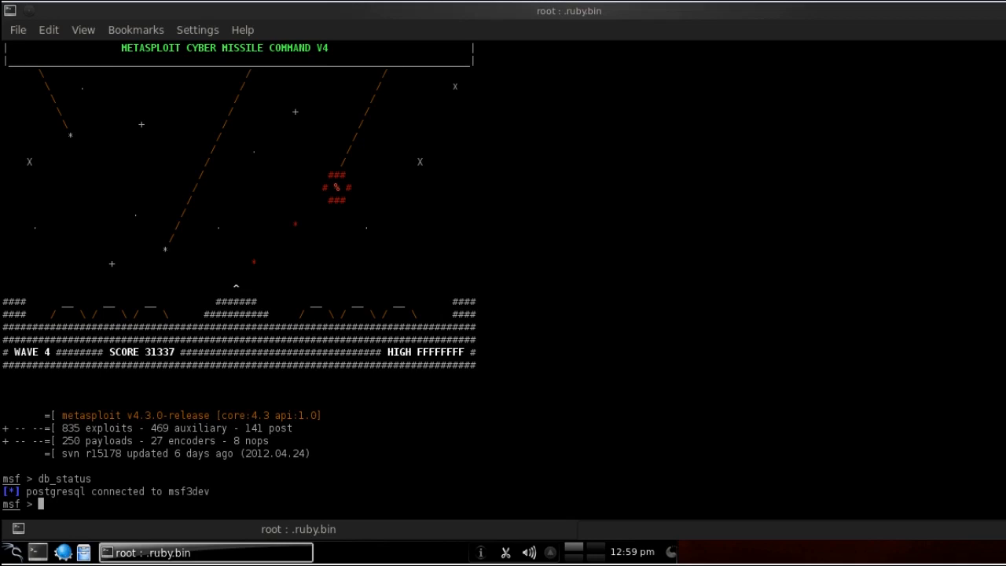
{"action": "type", "text": "db_nmap --t"}
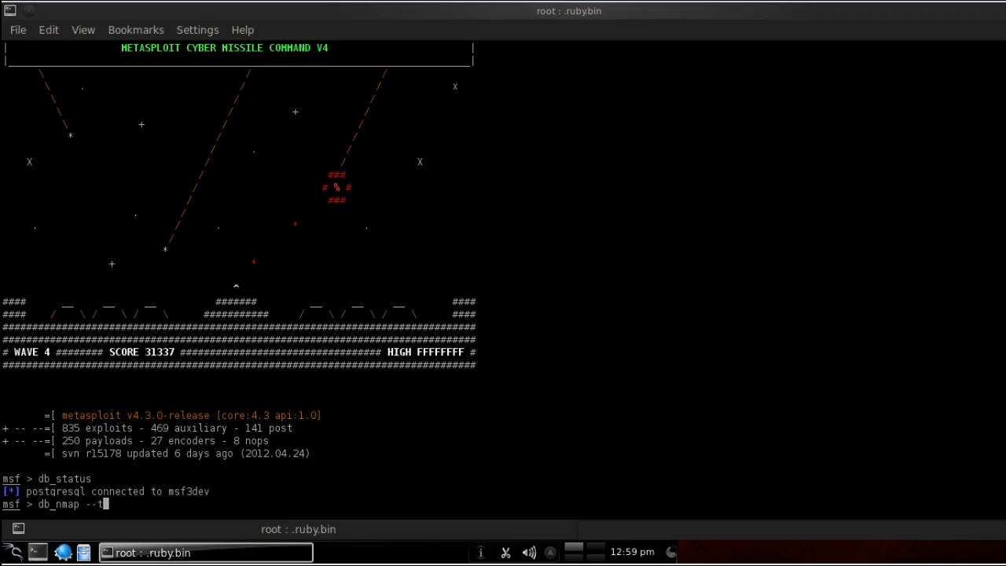
Step: Extend db_nmap with --traceroute and --data-length 9
{"action": "type", "text": "raceroute"}
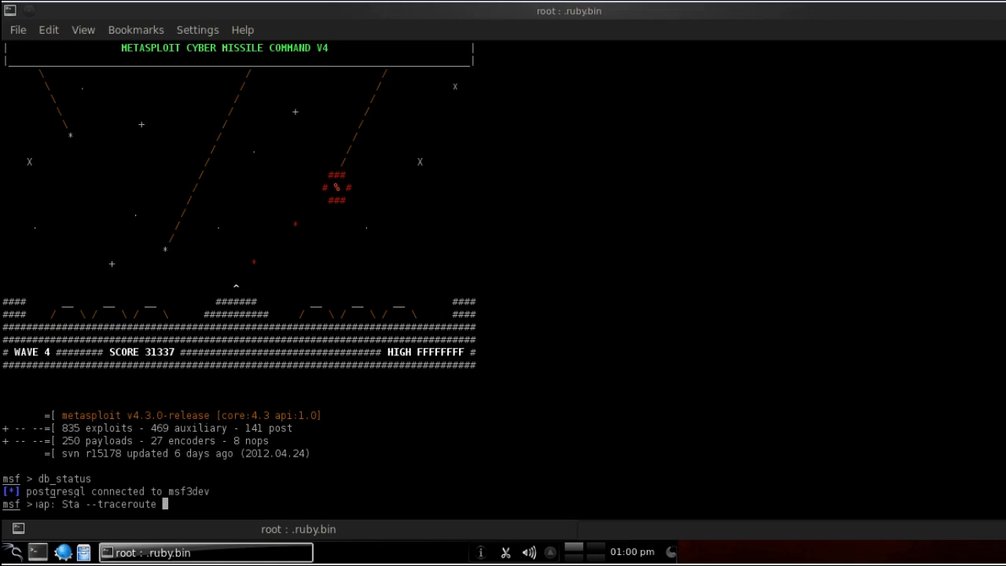
{"action": "type", "text": "--"}
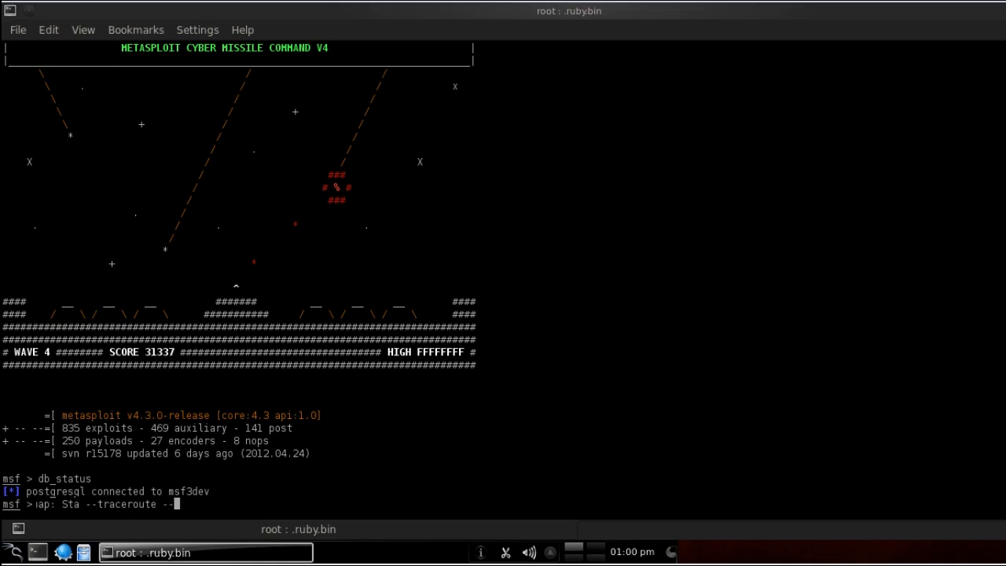
{"action": "type", "text": "d"}
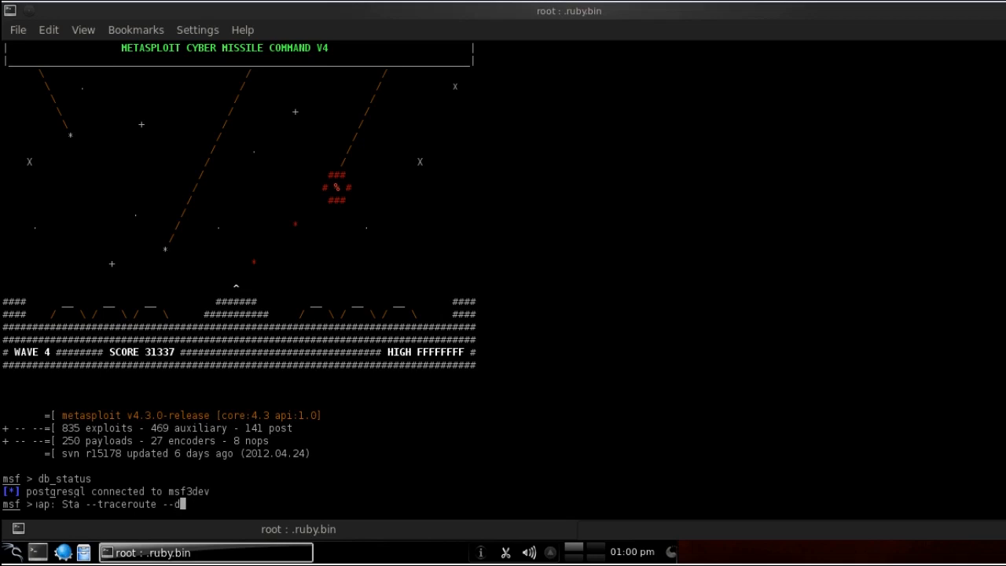
{"action": "type", "text": "ata_le"}
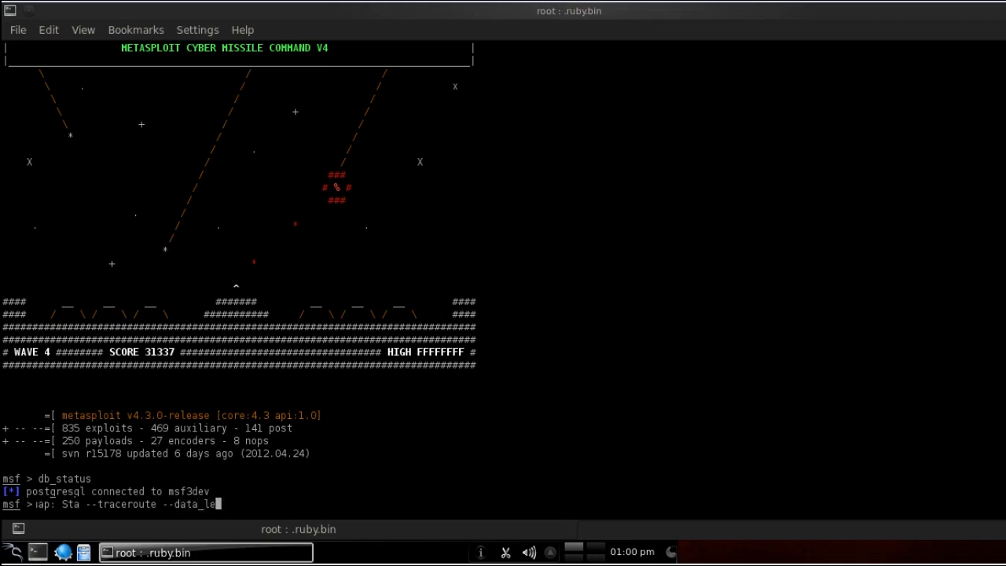
{"action": "type", "text": "gth"}
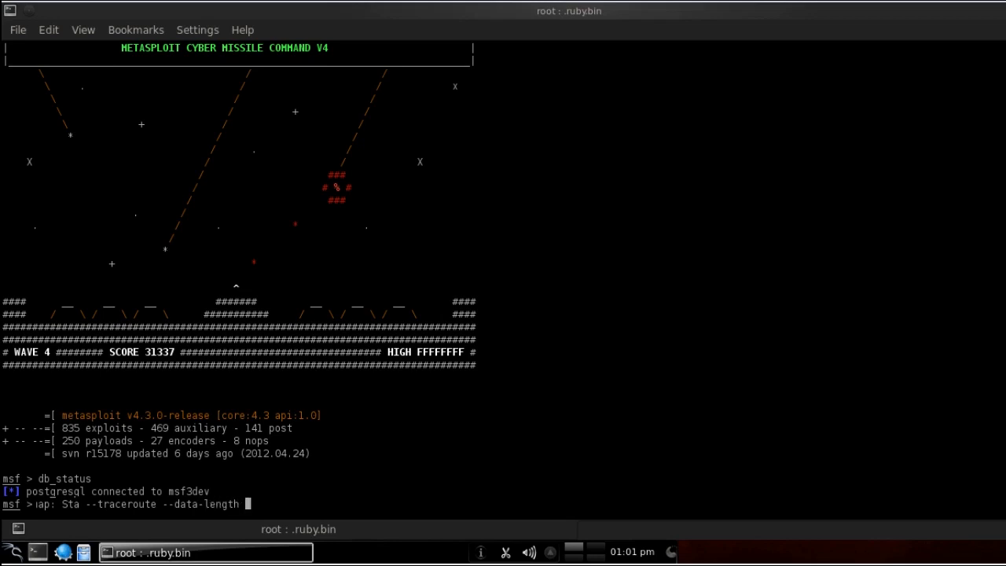
{"action": "type", "text": "9"}
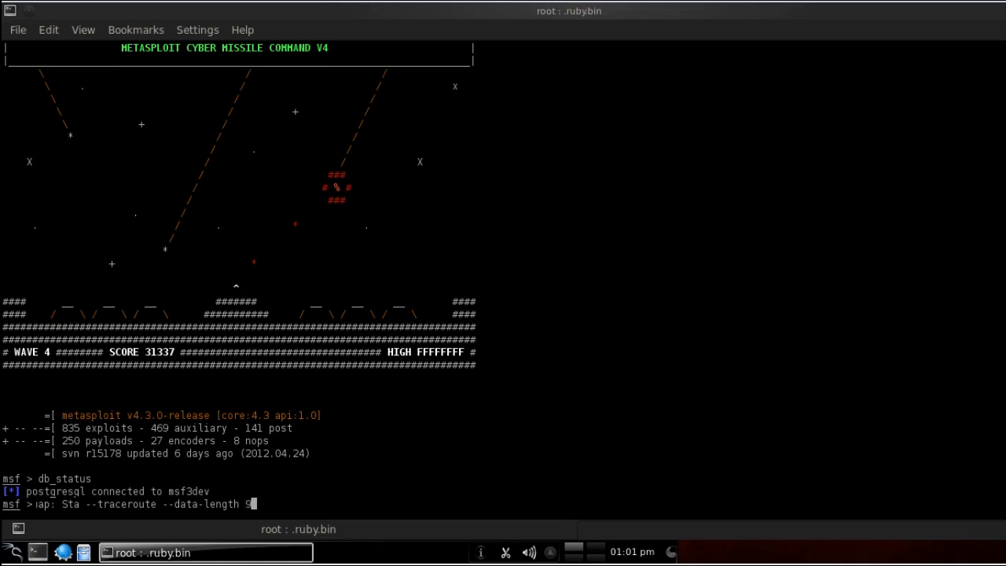
Step: Add -f, -O, -sS and --randomize-host options to the db_nmap command
{"action": "type", "text": "-f"}
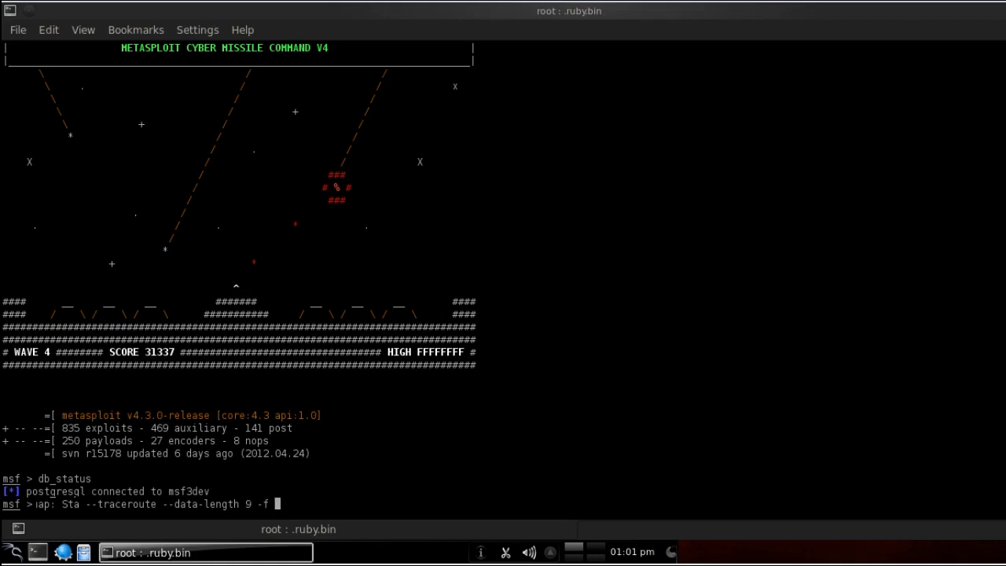
{"action": "type", "text": "O"}
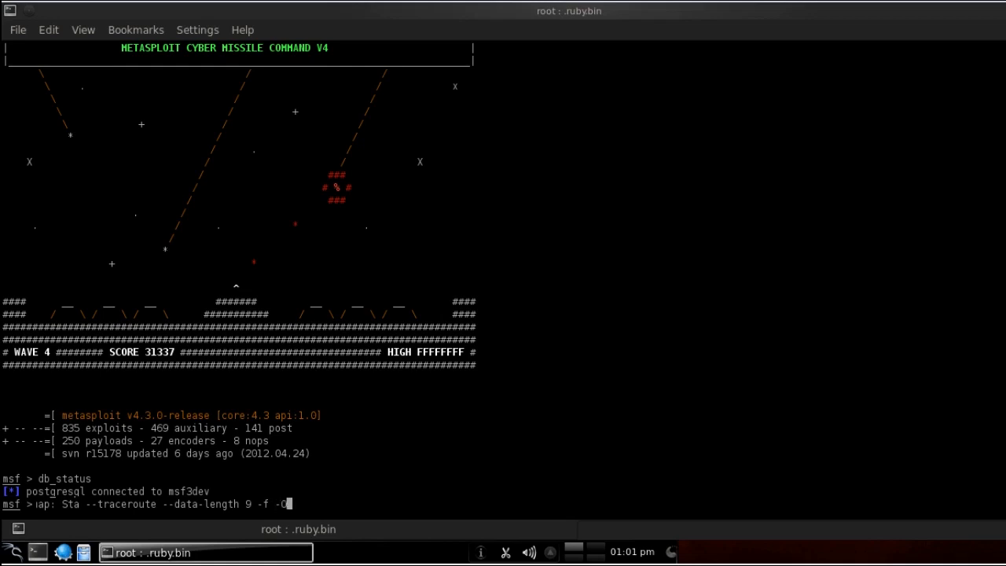
{"action": "type", "text": "-sS"}
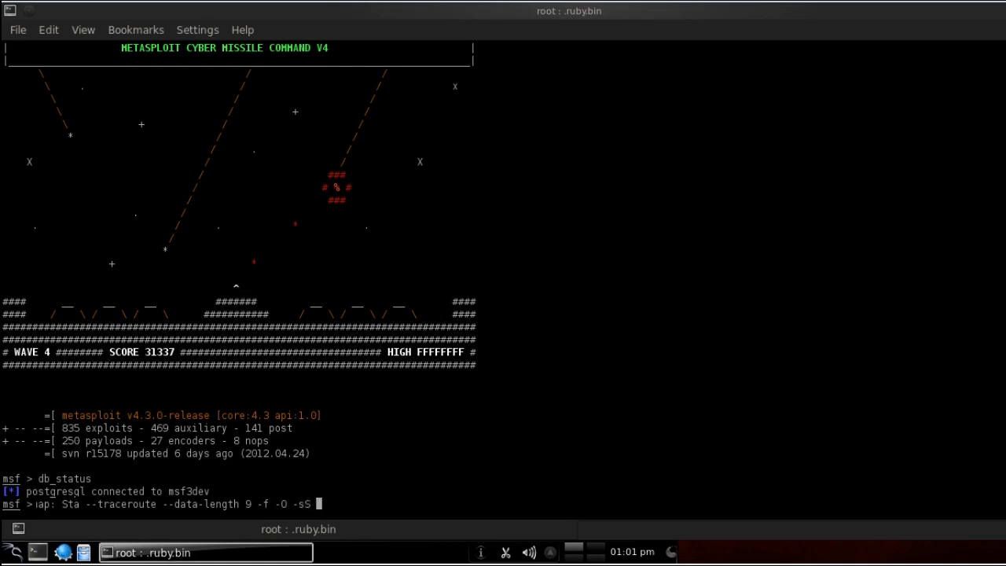
{"action": "type", "text": "--"}
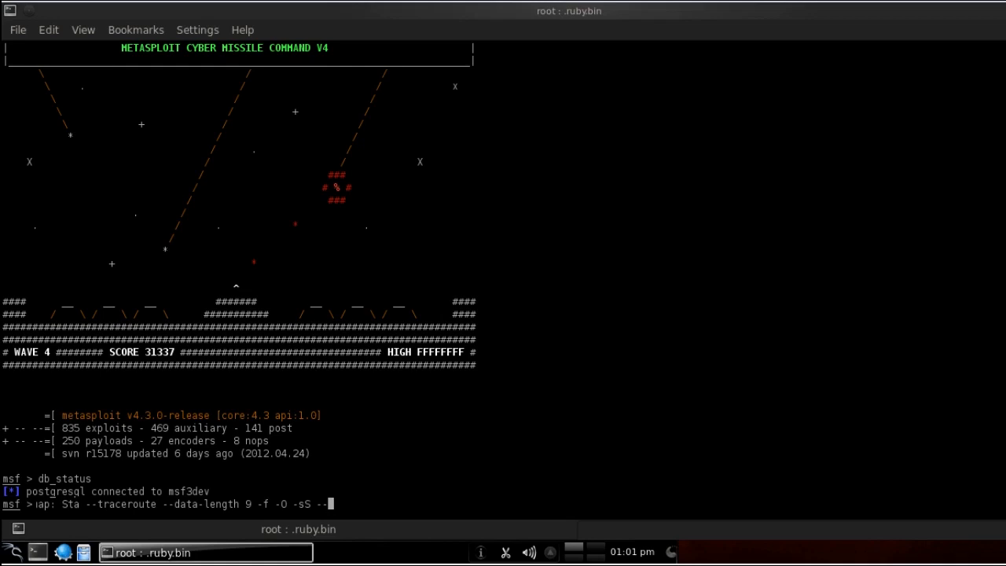
{"action": "type", "text": "r"}
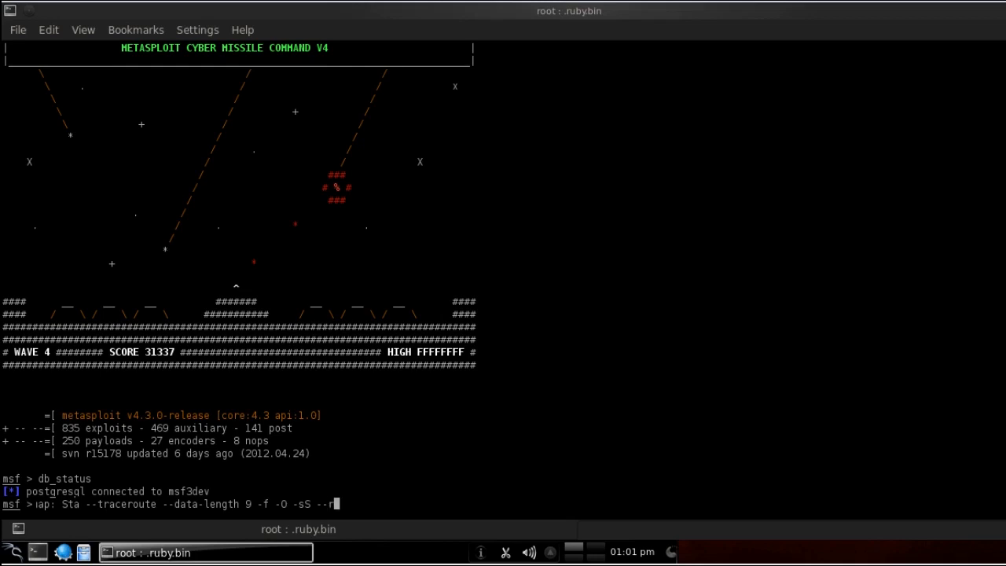
{"action": "type", "text": "andomize"}
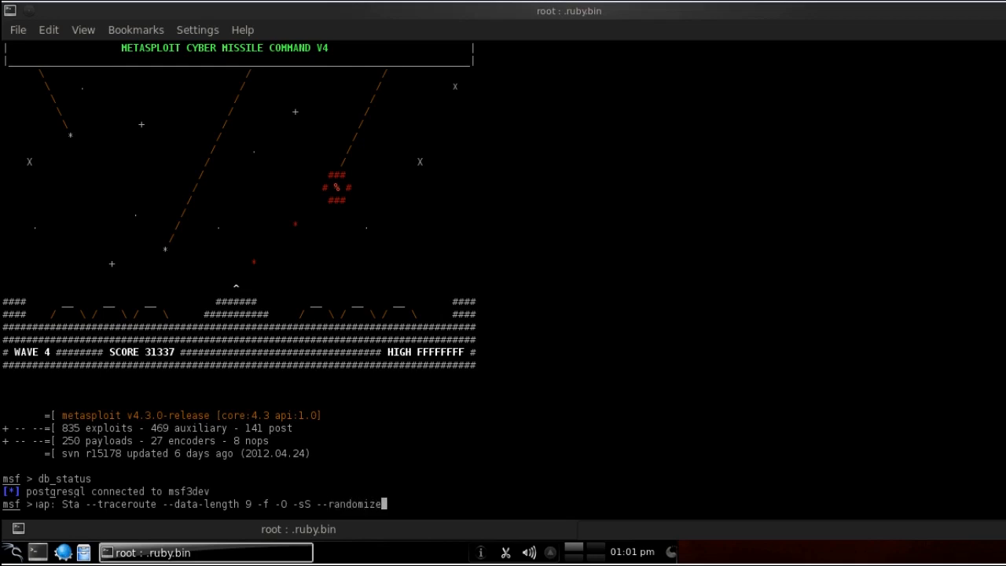
{"action": "type", "text": "-host"}
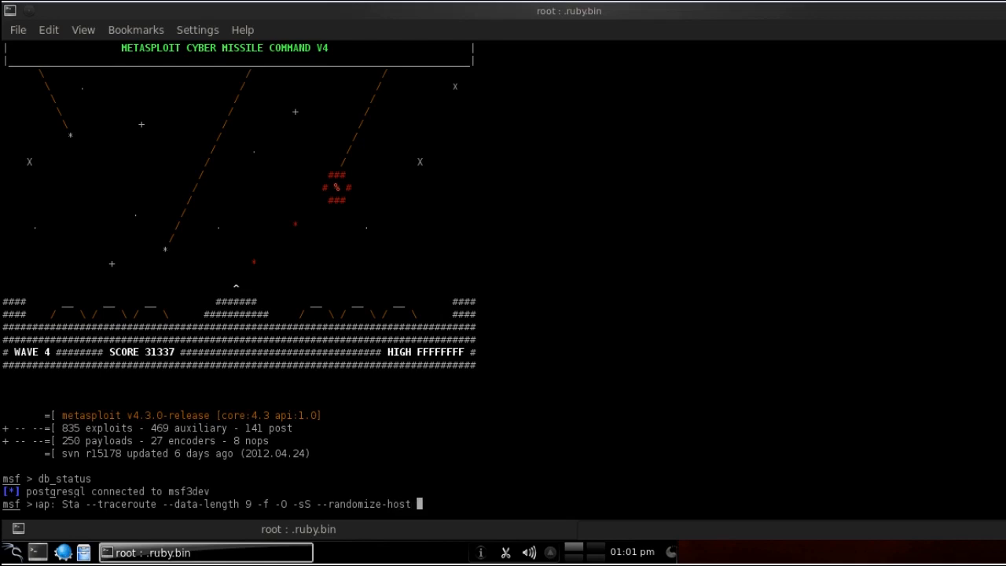
Step: Give the scan its targets 192.168.0.115 and 192.168.0.125
{"action": "type", "text": "192.1"}
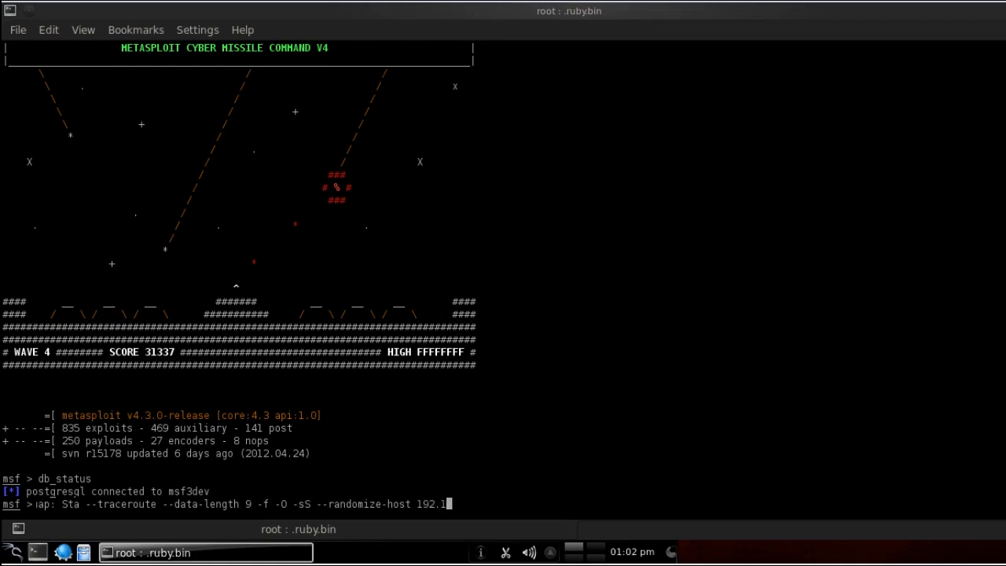
{"action": "type", "text": "68.0.11"}
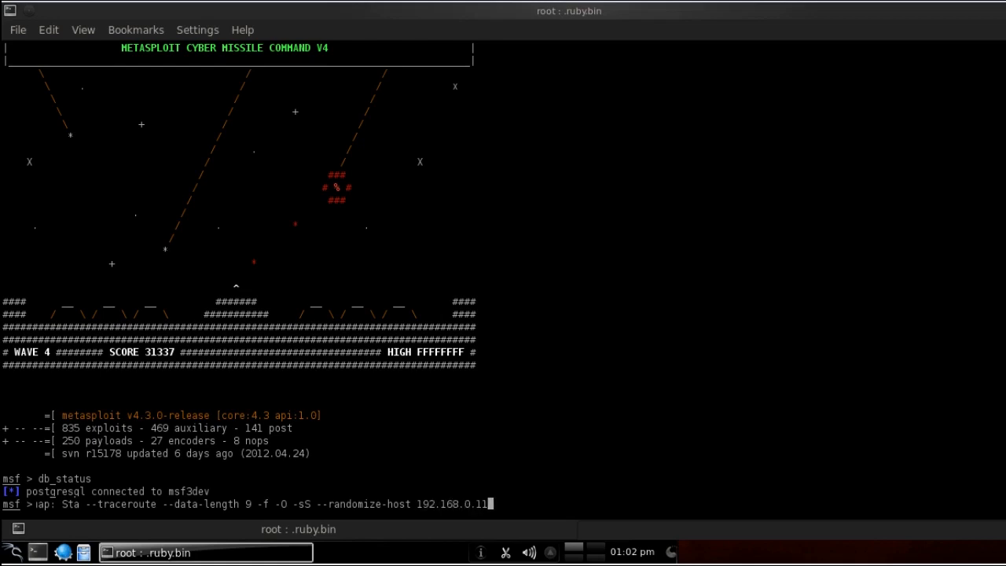
{"action": "type", "text": "5"}
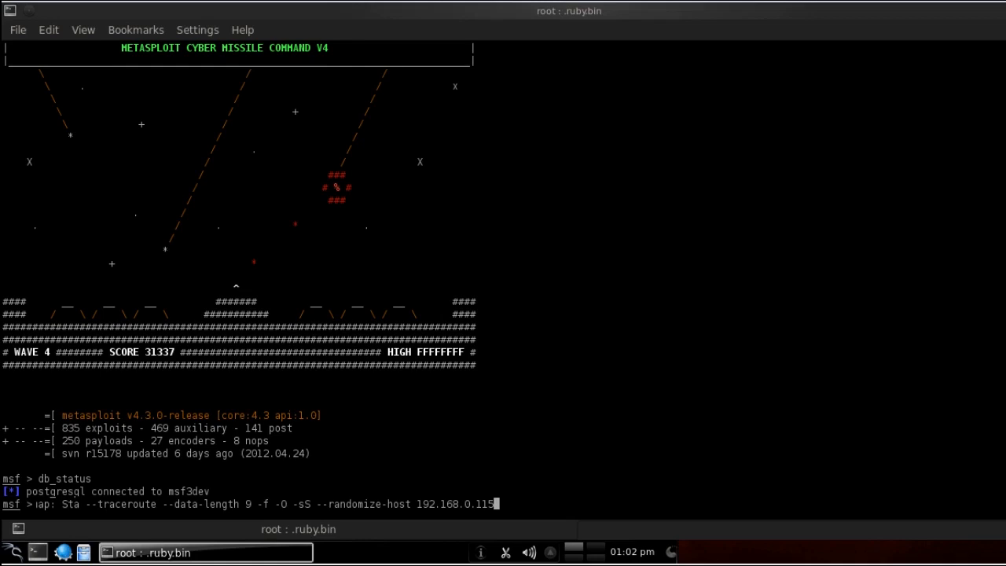
{"action": "type", "text": "192.1"}
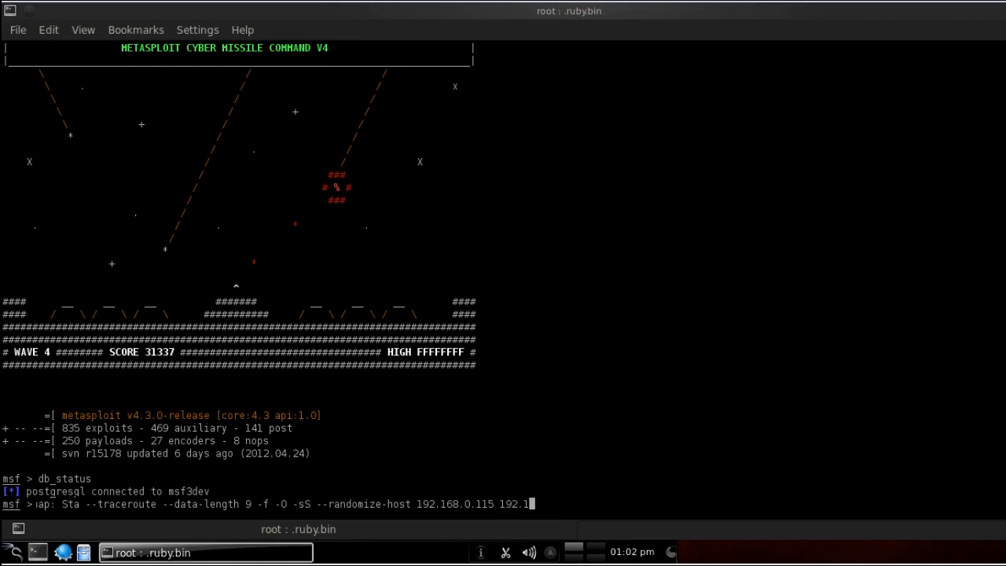
{"action": "type", "text": "8.0"}
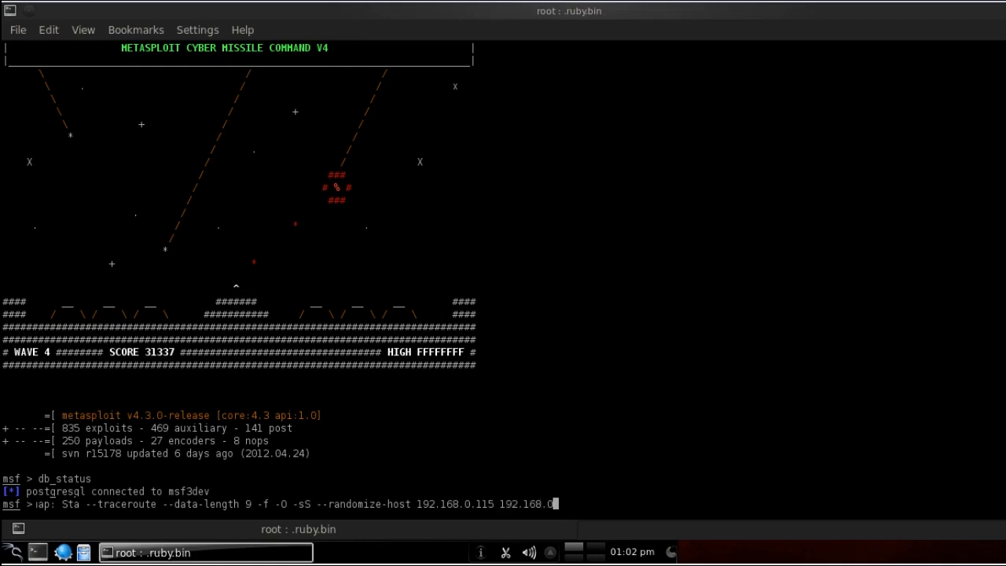
{"action": "type", "text": "125"}
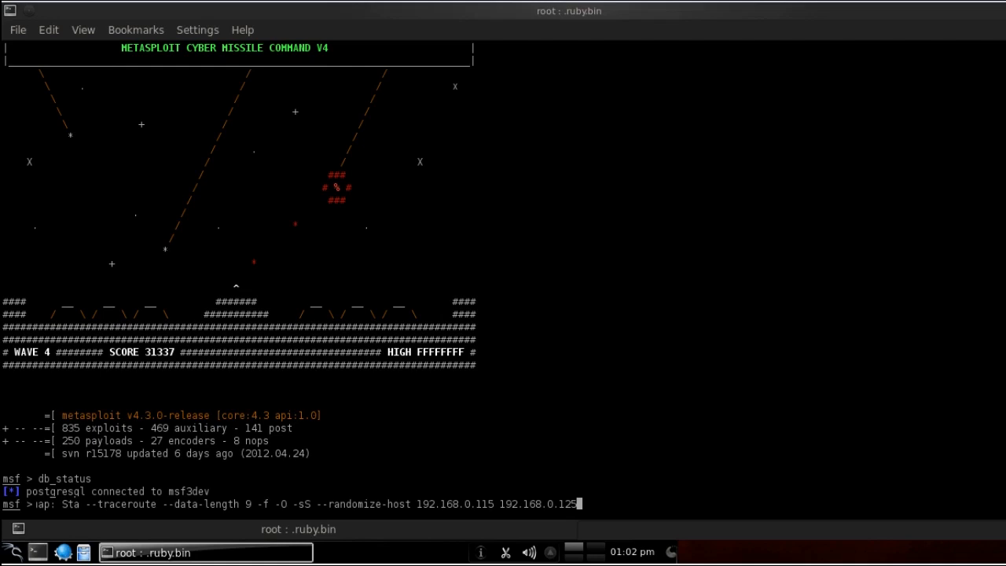
Step: Run the db_nmap scan on both addresses, then enter the hosts command
{"action": "key", "text": "Return"}
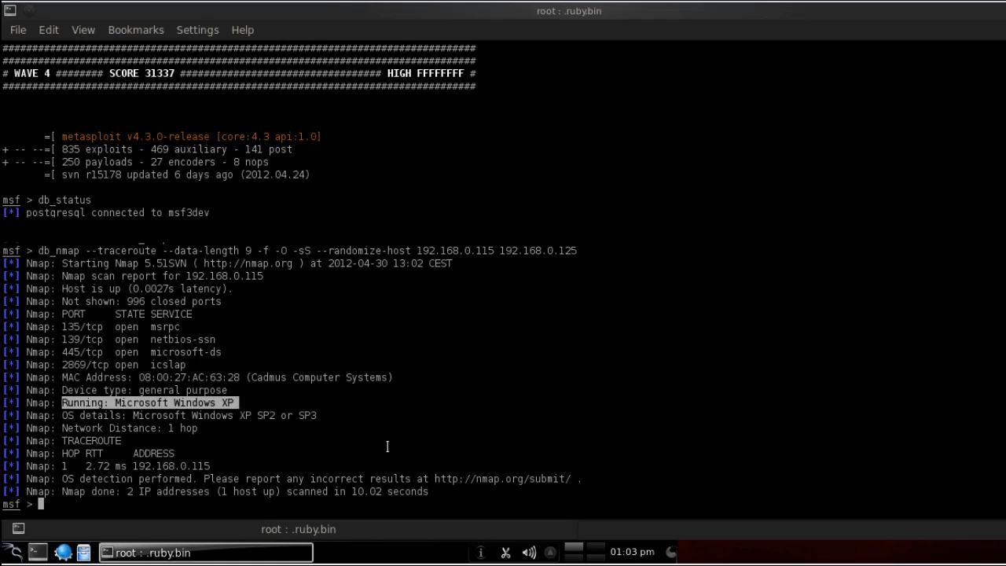
{"action": "mouse_move", "coordinate": [394, 438]}
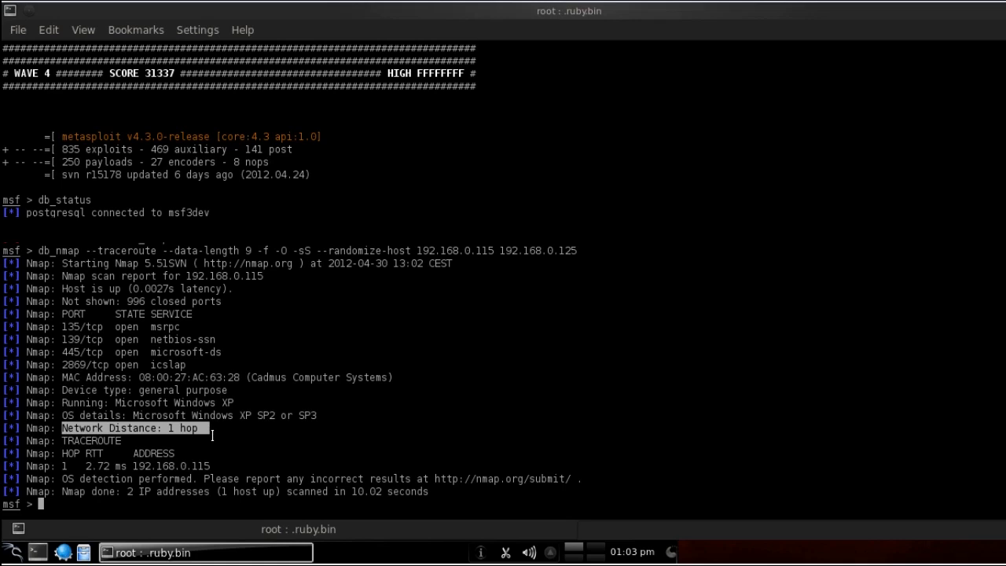
{"action": "type", "text": "hosts"}
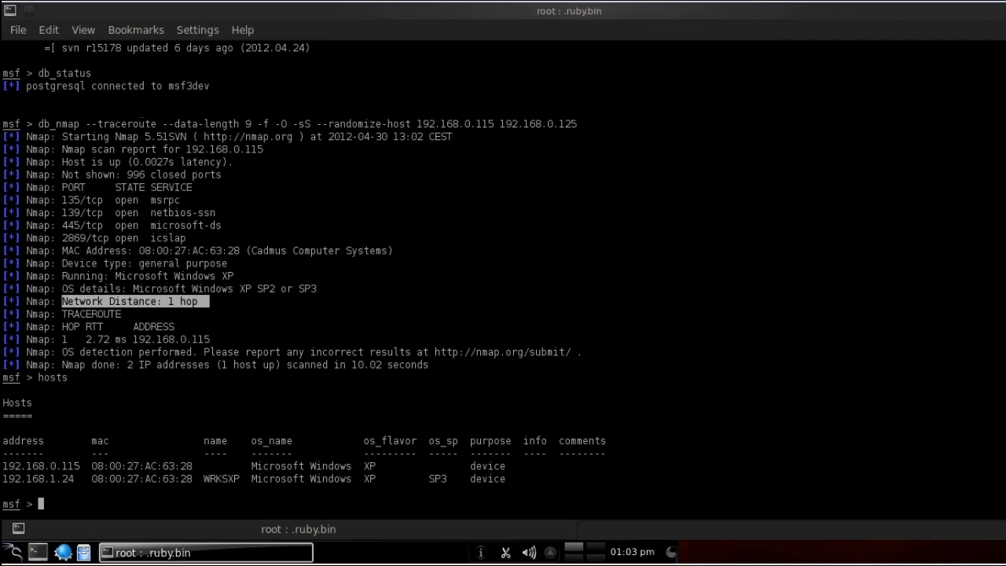
Step: Begin a services command beneath the stored hosts table
{"action": "type", "text": "servi"}
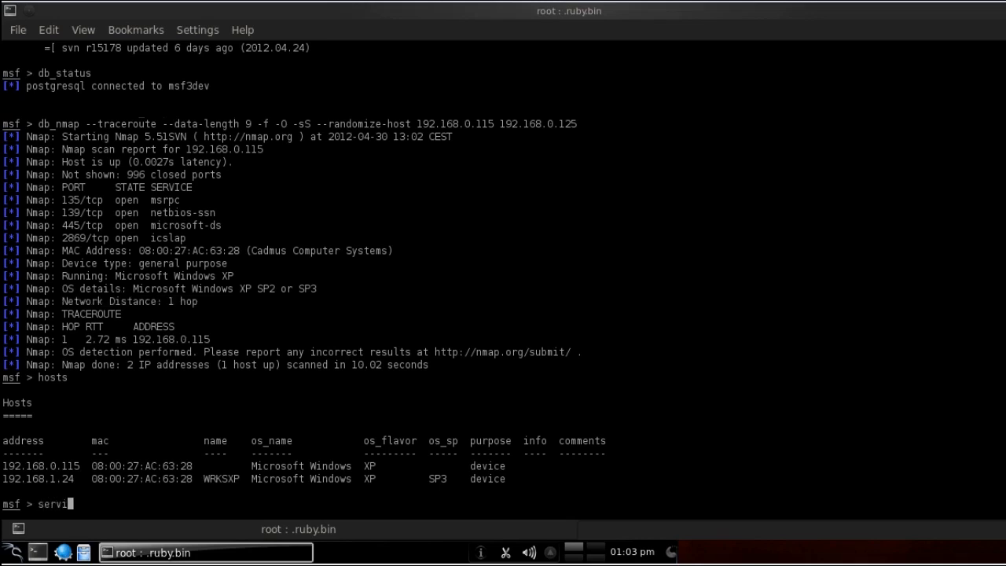